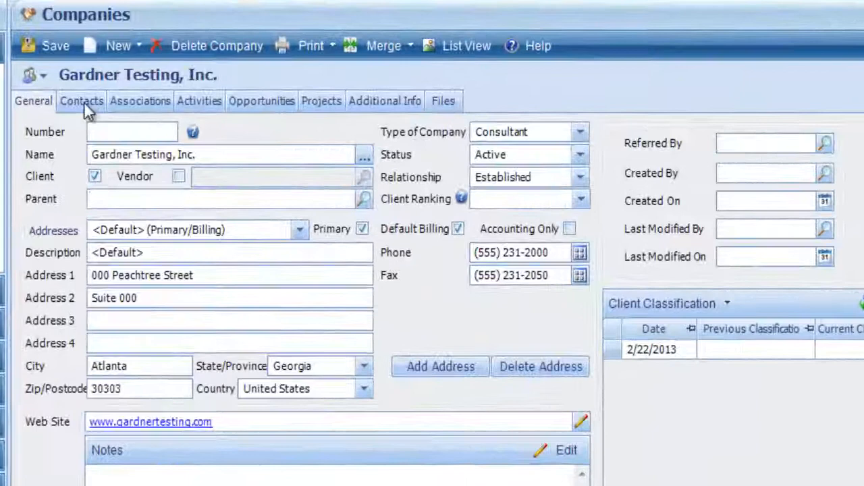
Show Gardner Testing, Inc.'s contacts list with owner Graham Test Gardner.
{"action": "left_click", "coordinate": [81, 101]}
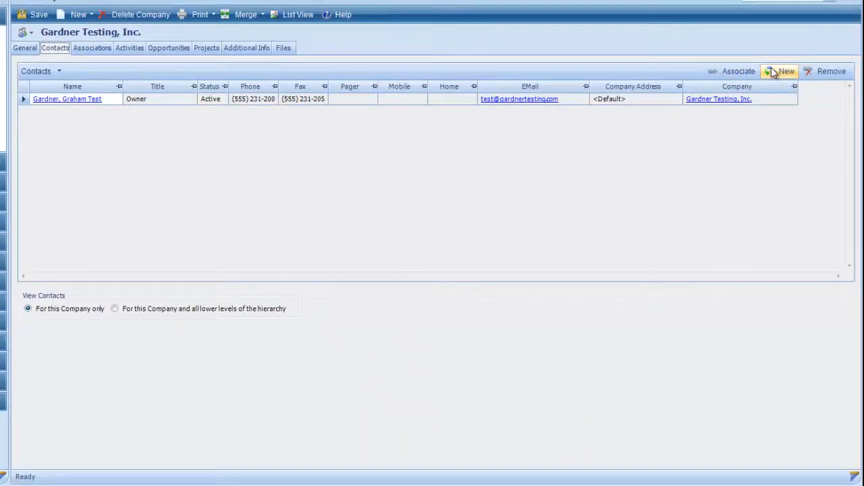
{"action": "left_click", "coordinate": [782, 71]}
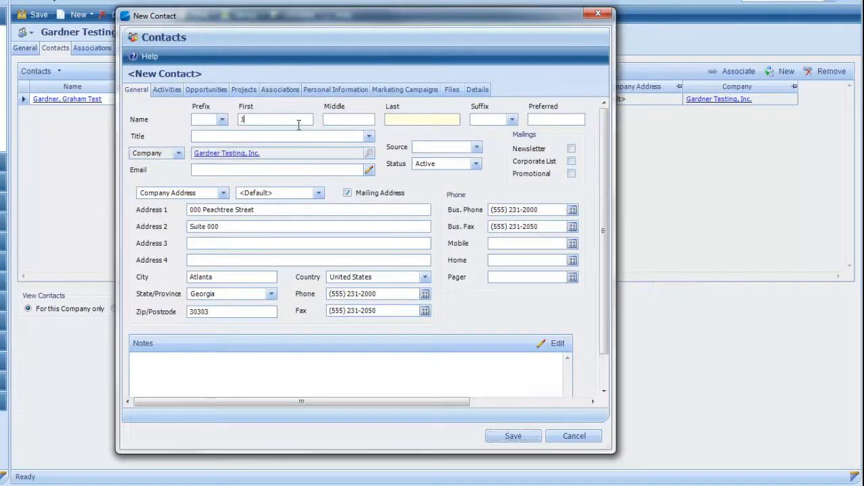
{"action": "type", "text": "Doe"}
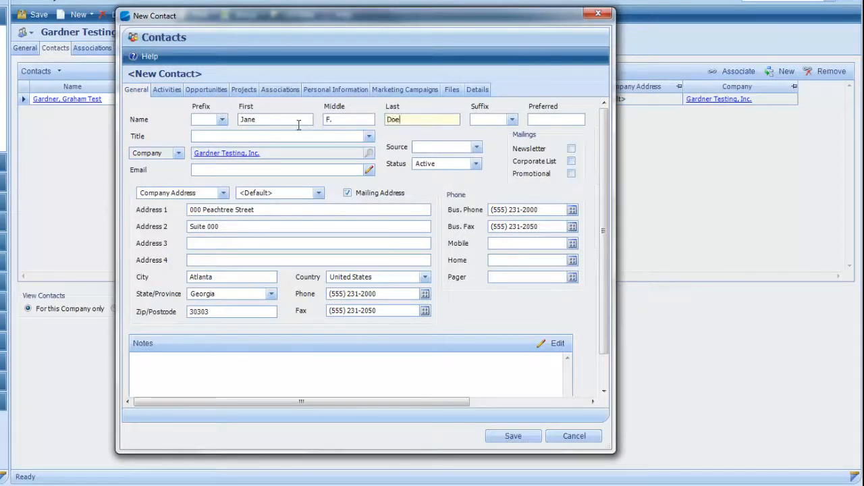
{"action": "type", "text": "CO"}
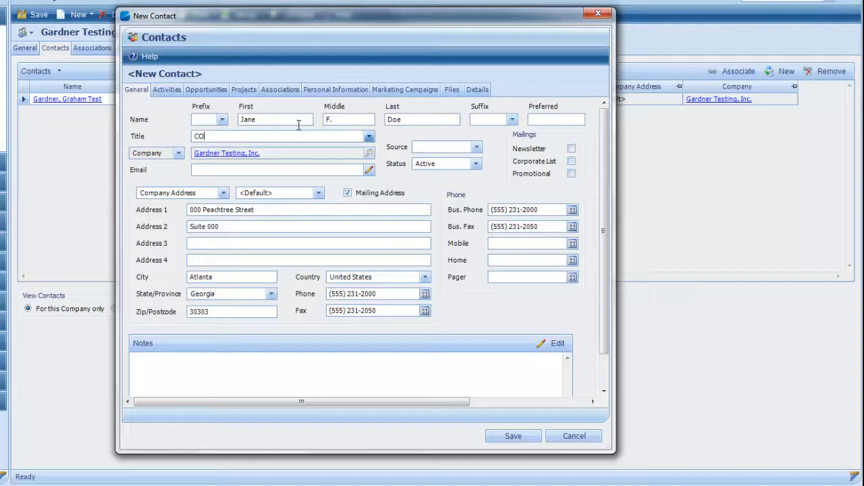
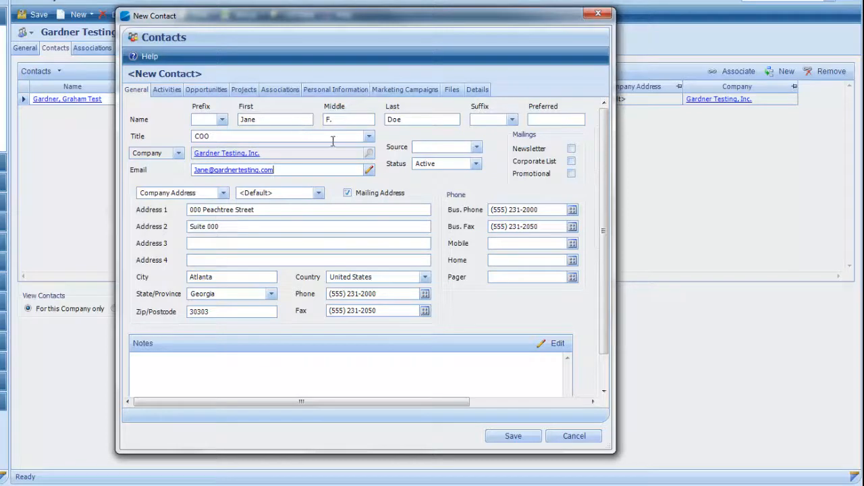
{"action": "mouse_move", "coordinate": [416, 259]}
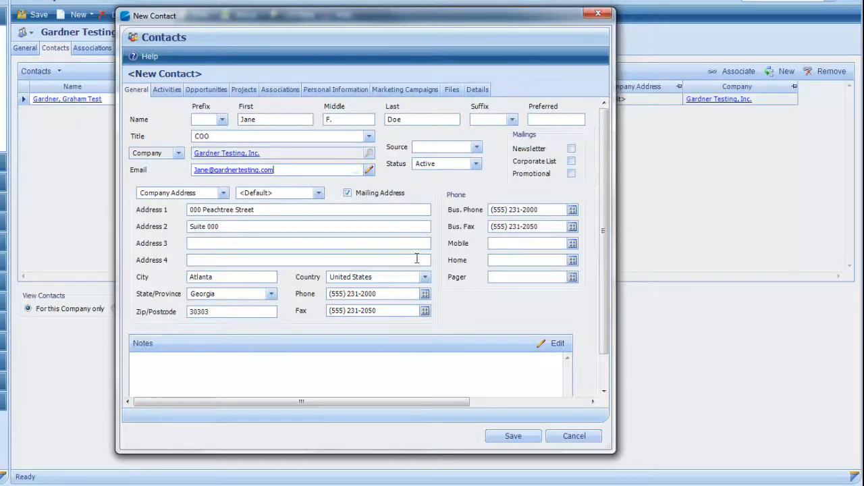
{"action": "left_click", "coordinate": [512, 435]}
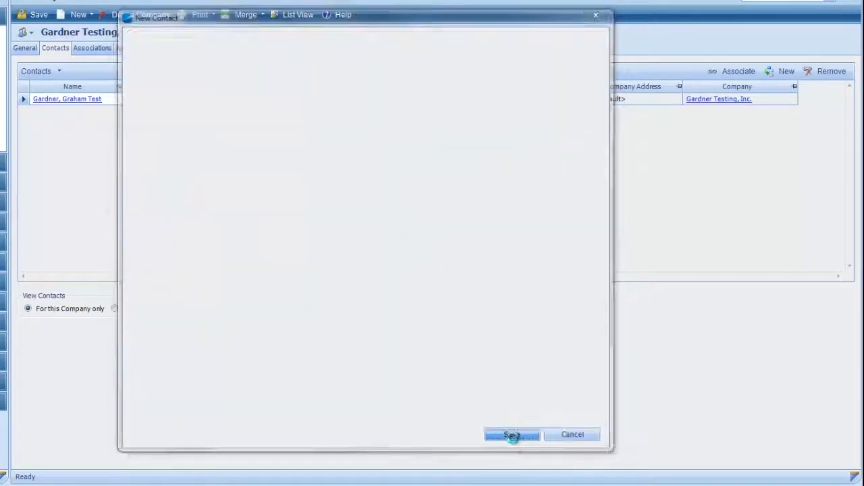
{"action": "left_click", "coordinate": [511, 434]}
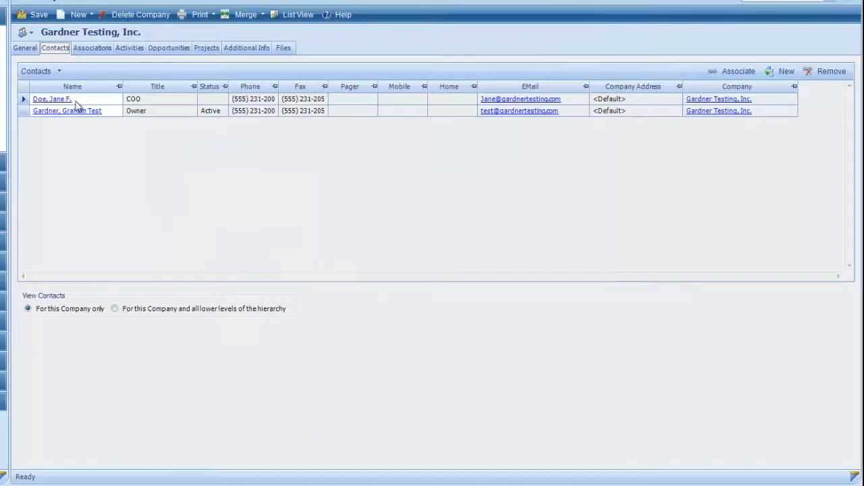
Open the standalone Contacts module on an empty contact form.
{"action": "left_click", "coordinate": [39, 14]}
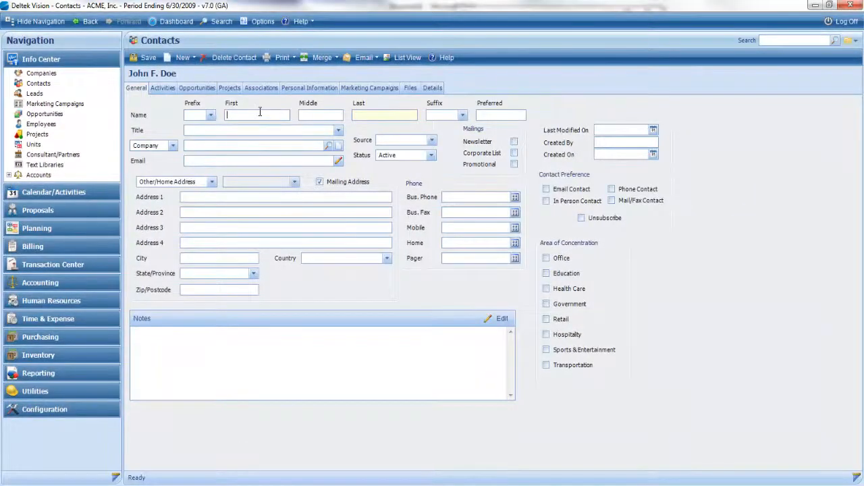
Enter contact John F. Doe with the title CFO.
{"action": "type", "text": "John"}
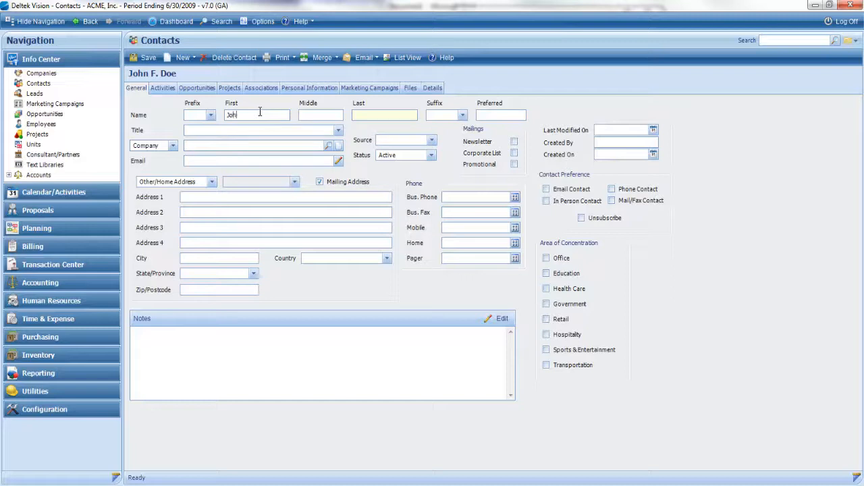
{"action": "type", "text": "F."}
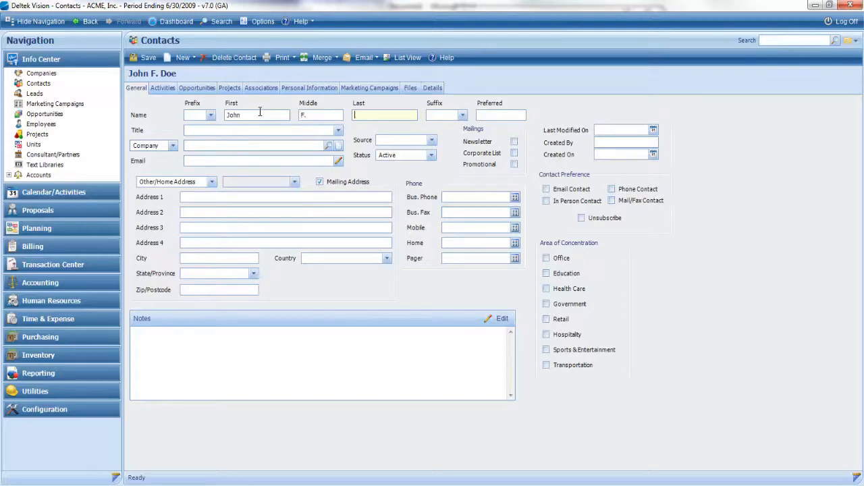
{"action": "type", "text": "Doe"}
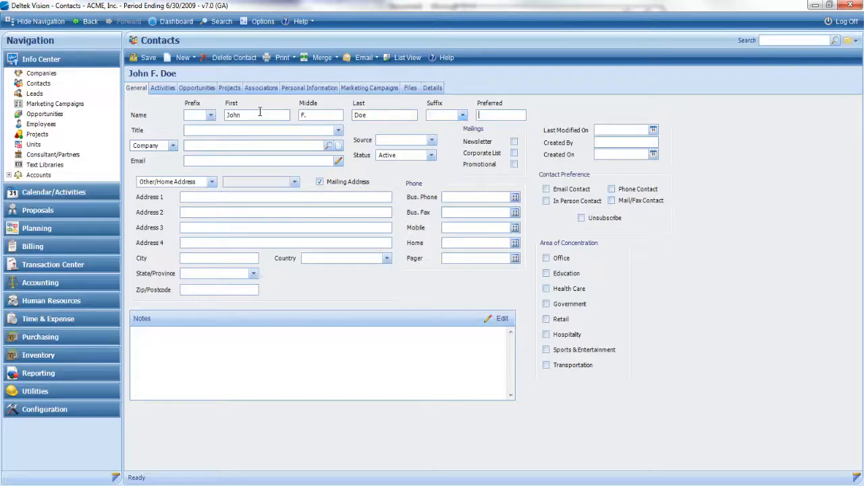
{"action": "type", "text": "CFO"}
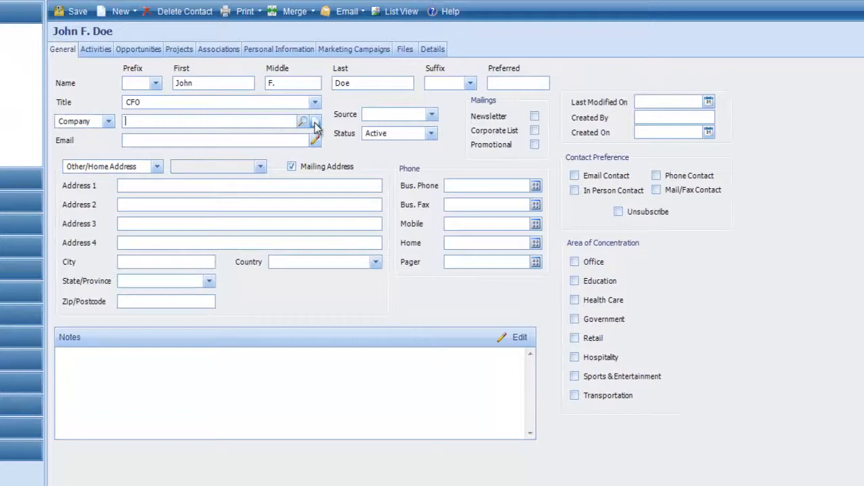
{"action": "left_click", "coordinate": [303, 121]}
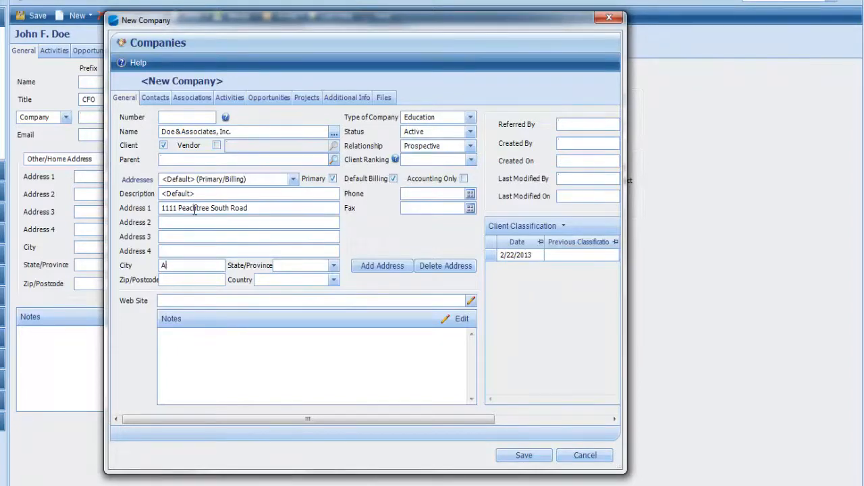
Complete Doe & Associates, Inc.'s Atlanta, Georgia 30303 address, phone and fax.
{"action": "type", "text": "30"}
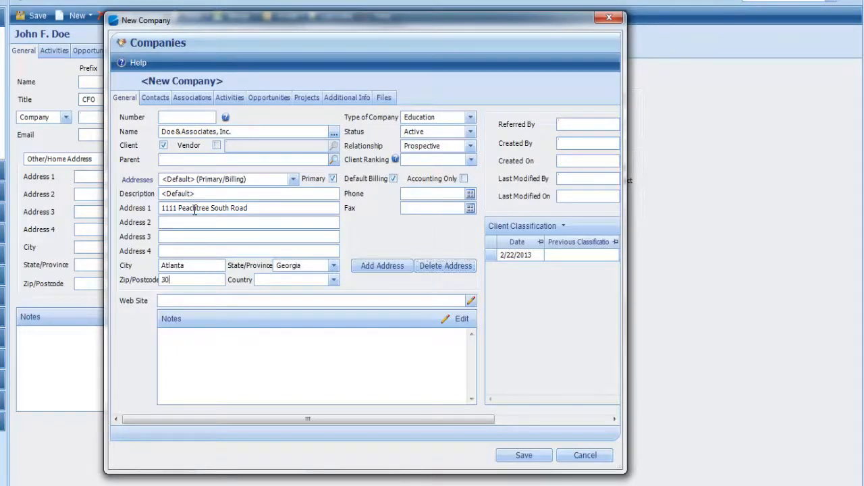
{"action": "type", "text": "5554055"}
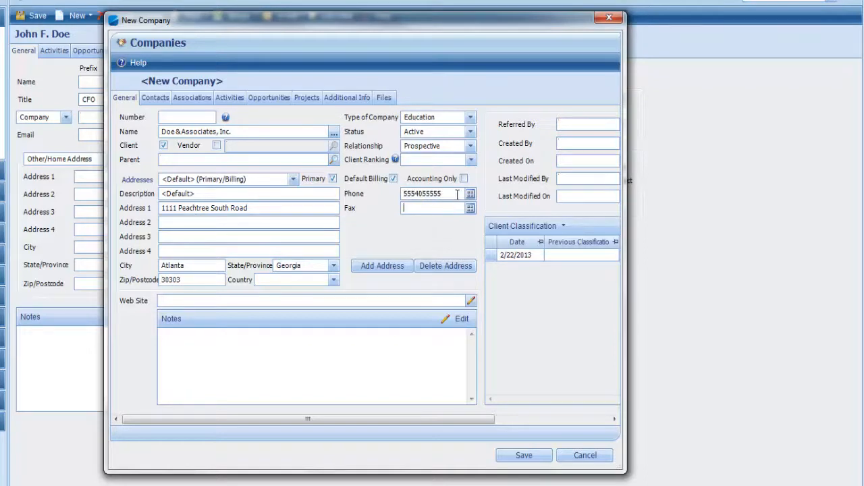
{"action": "type", "text": "5554055525"}
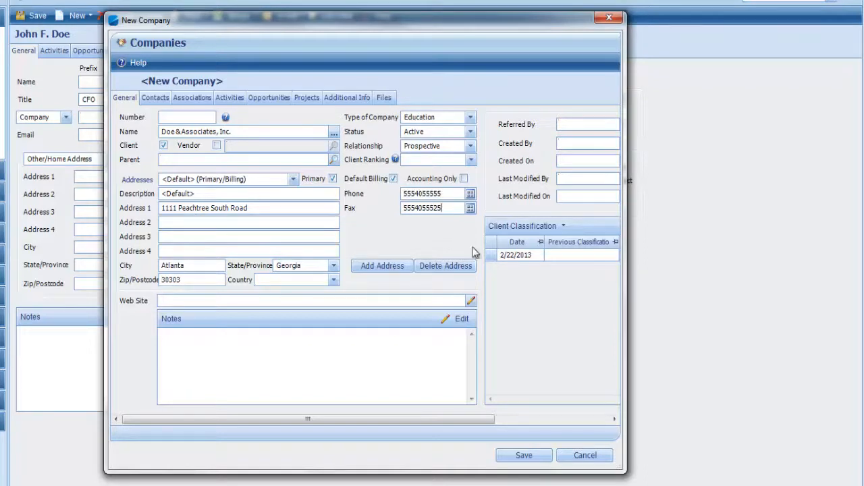